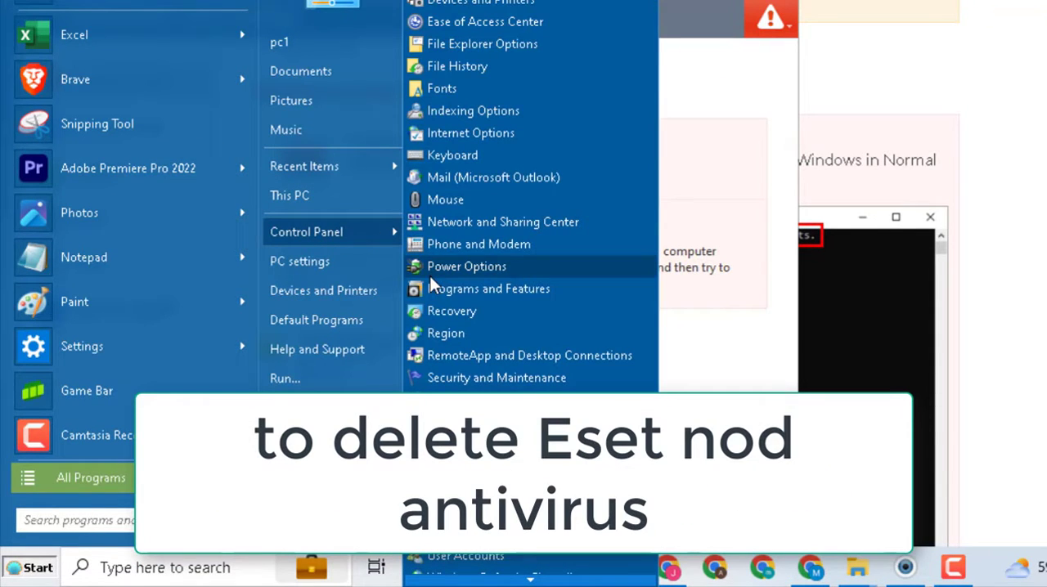
# Step: Launch the ESET Endpoint Antivirus setup from Programs and Features, then cancel and close it
pyautogui.click(489, 288)
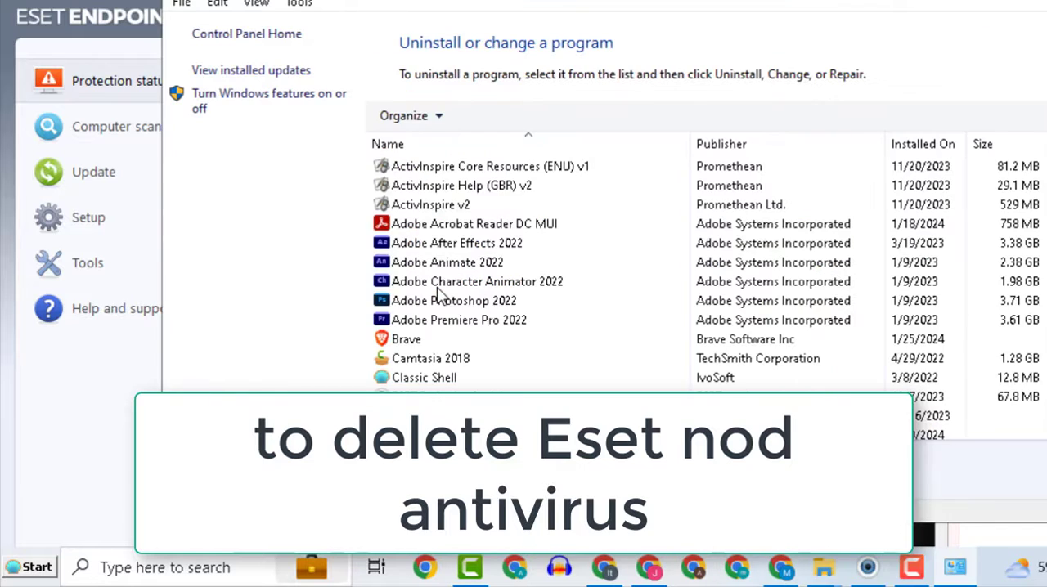
pyautogui.scroll(-3)
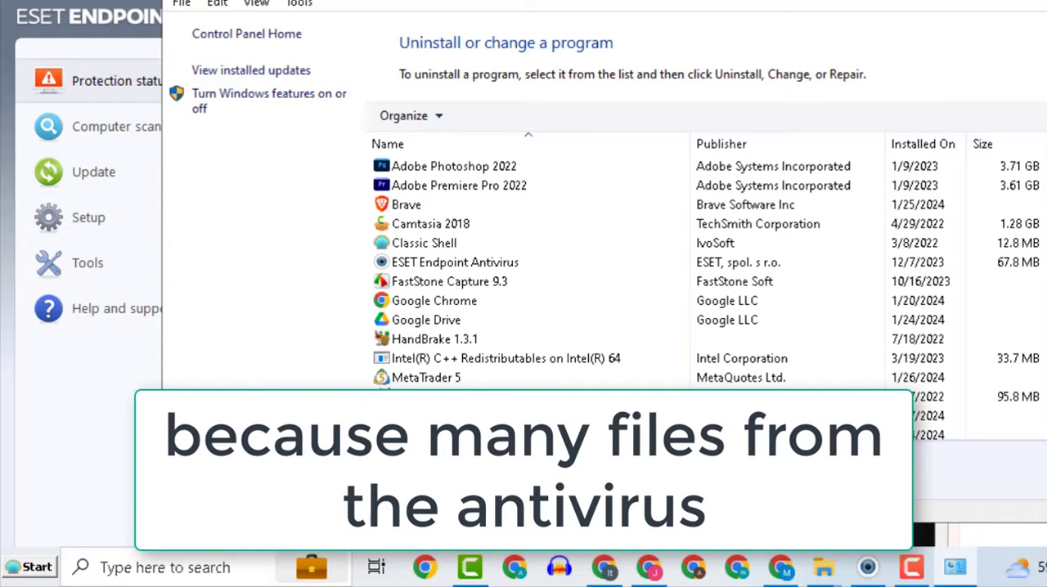
pyautogui.click(449, 281)
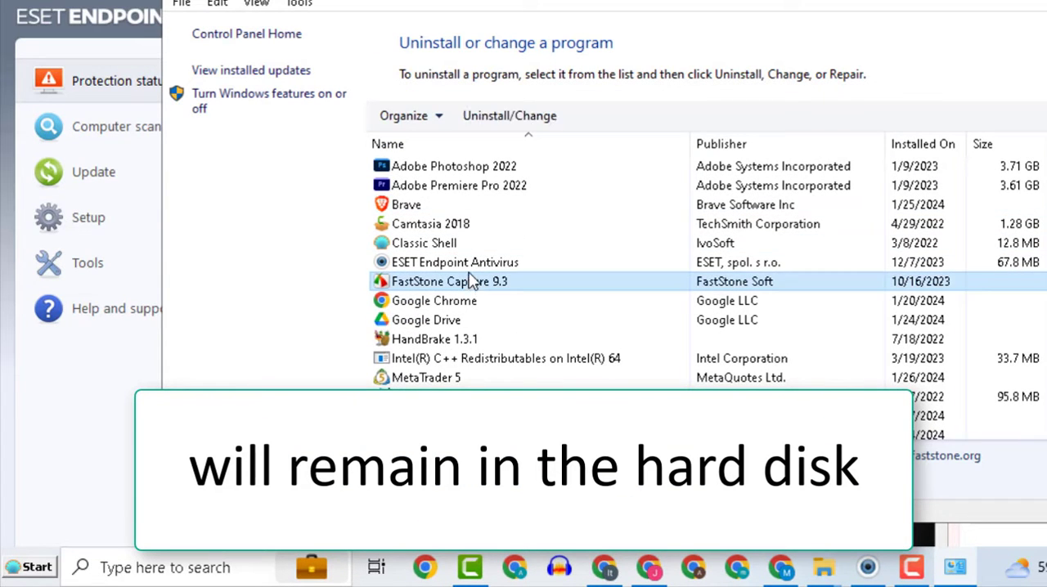
pyautogui.doubleClick(454, 262)
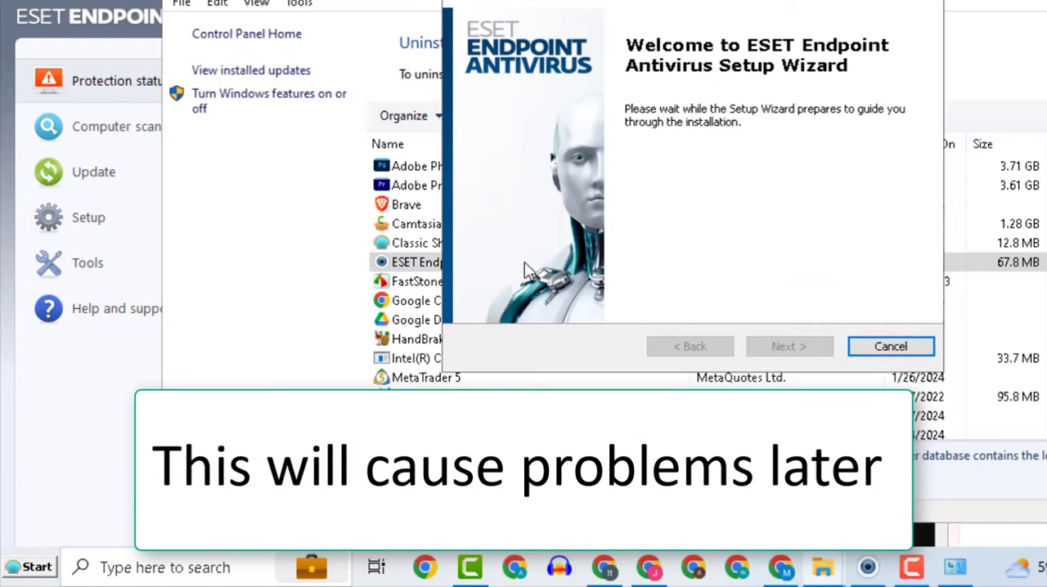
pyautogui.click(890, 346)
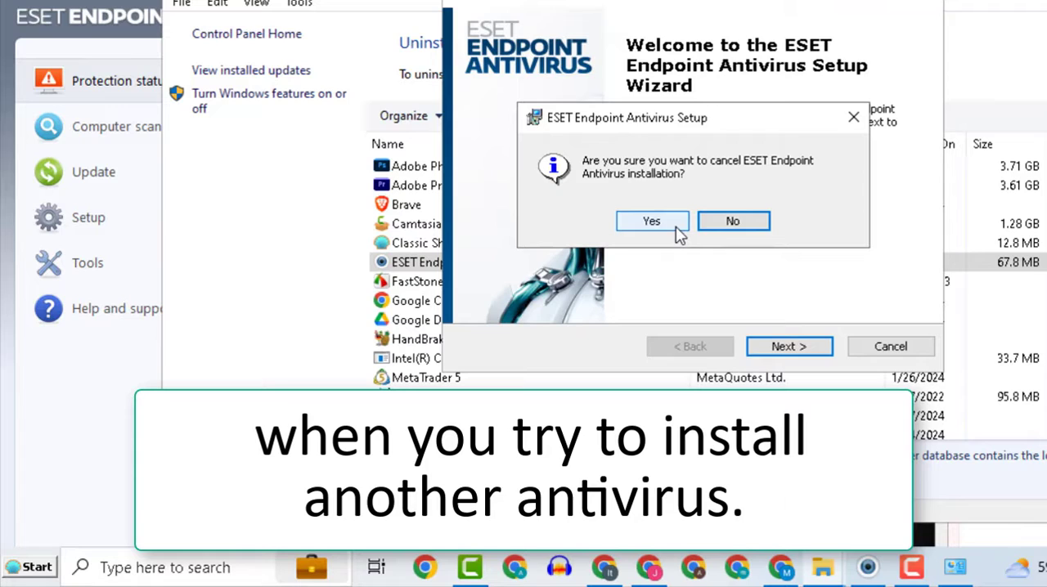
pyautogui.click(652, 221)
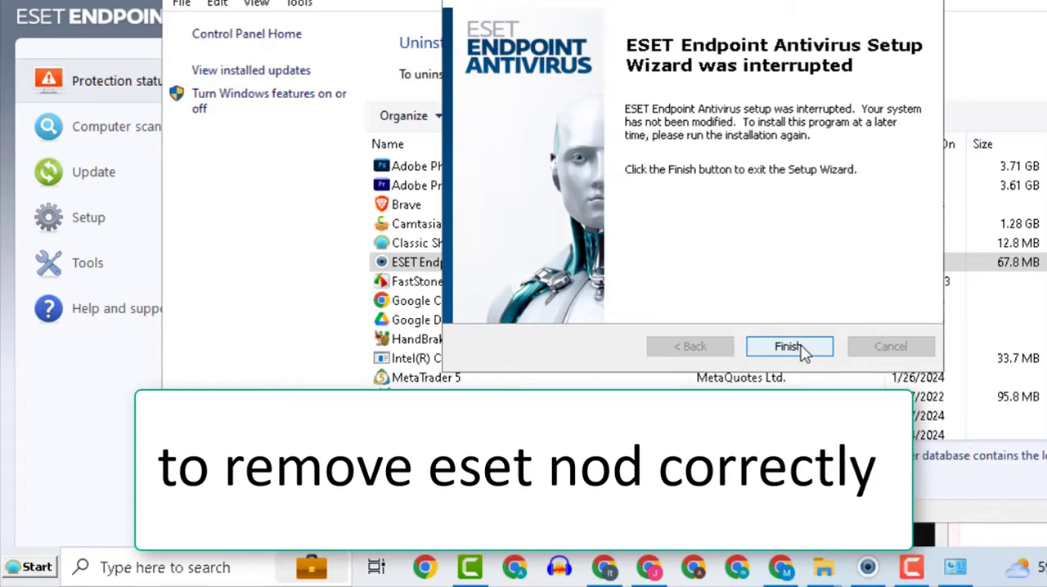
pyautogui.click(789, 346)
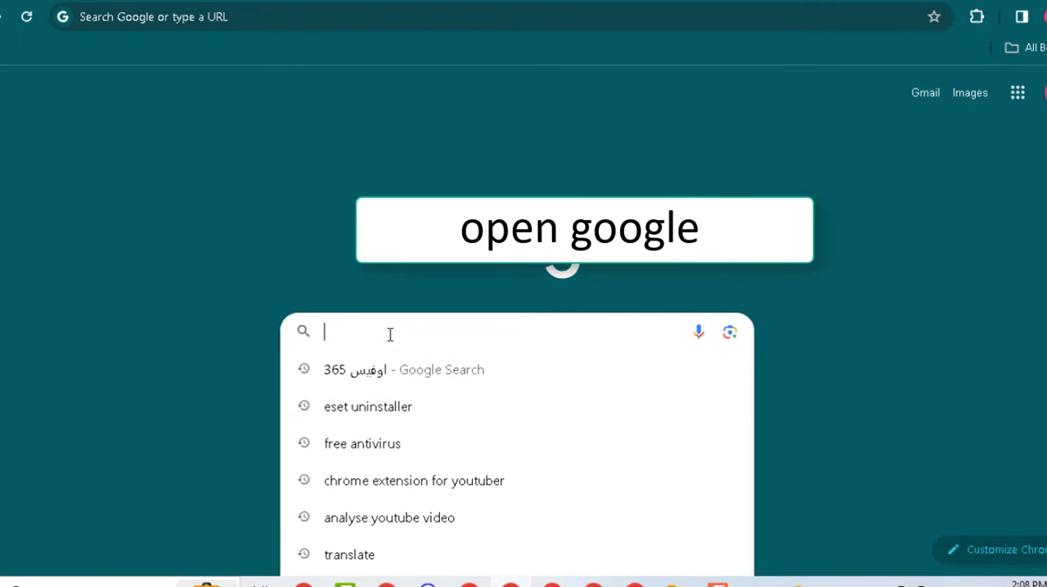
# Step: Search Google for 'eset uninstaller' and download the ESET Uninstaller from article KB2289
pyautogui.click(368, 406)
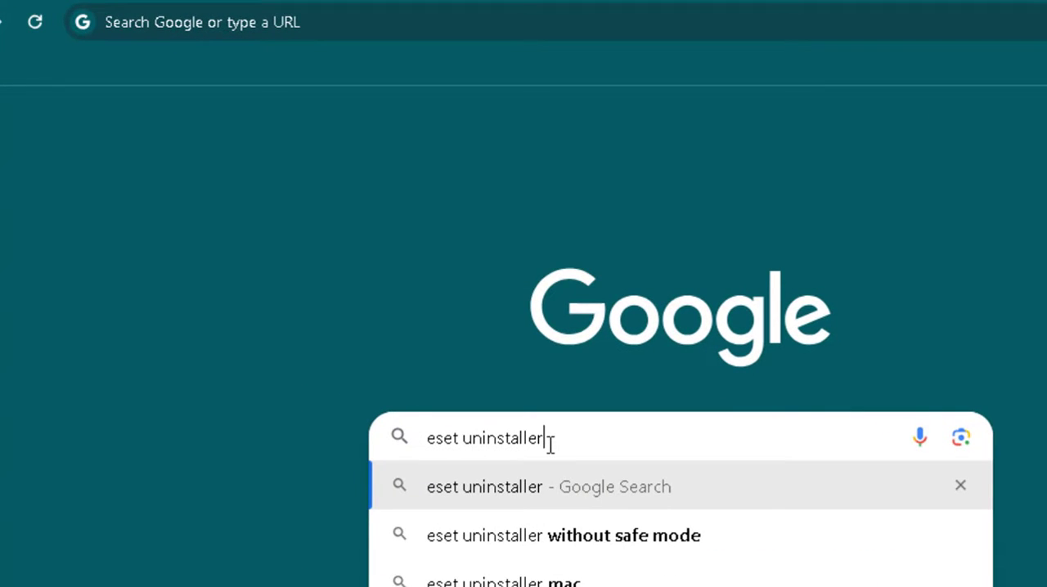
pyautogui.press('Return')
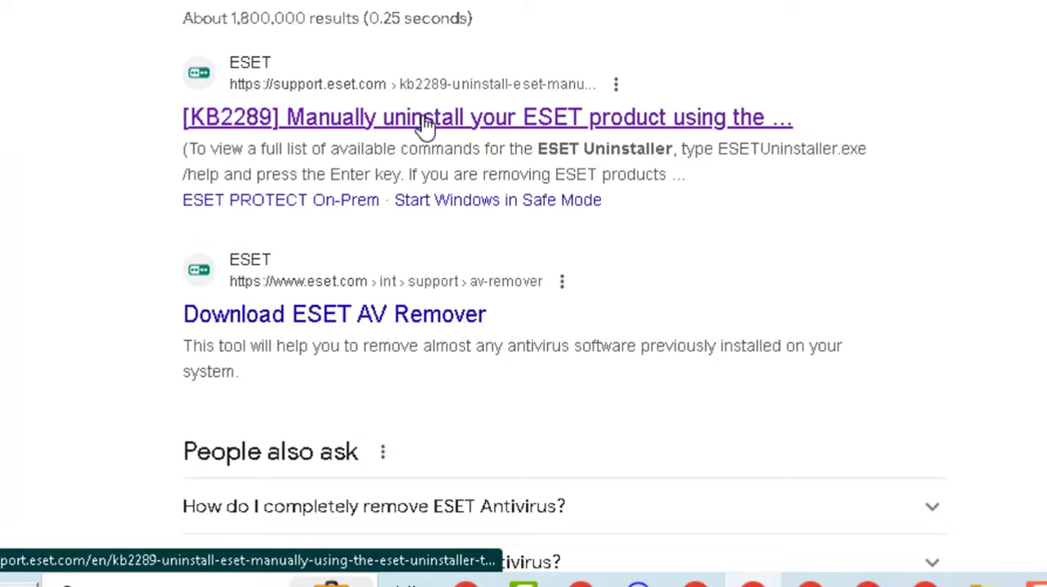
pyautogui.click(425, 117)
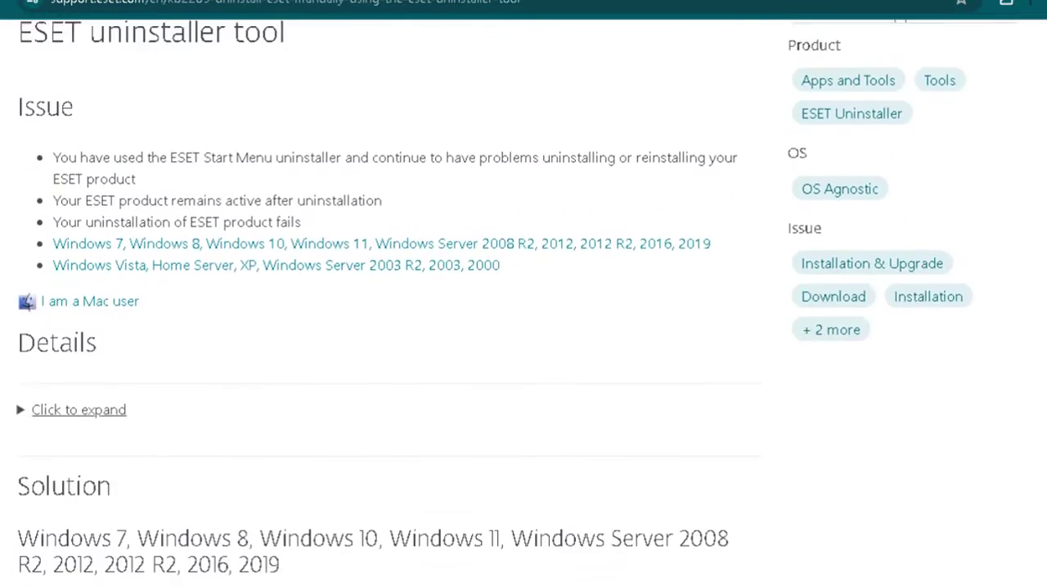
pyautogui.scroll(-3)
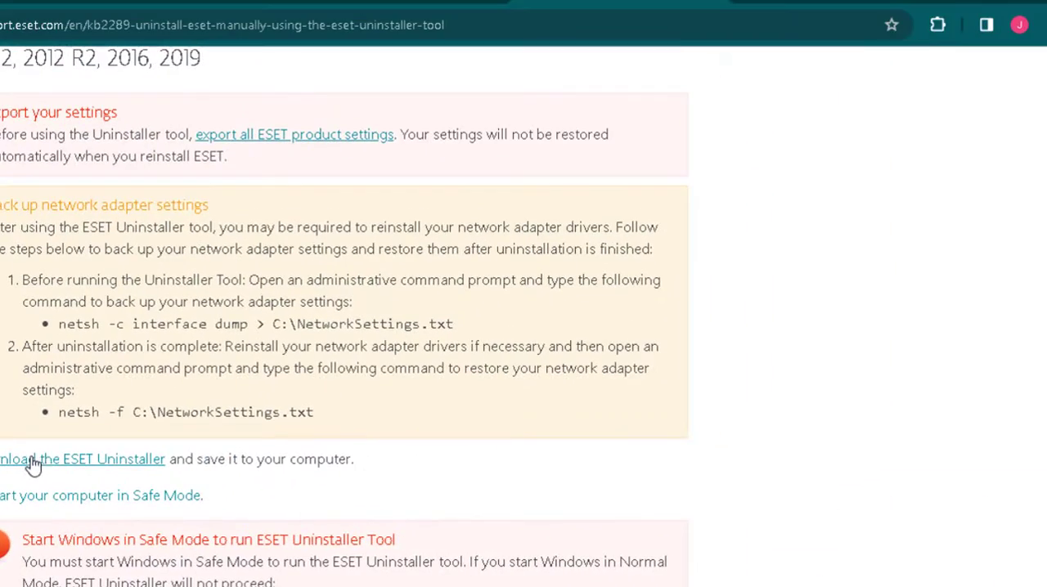
pyautogui.click(82, 459)
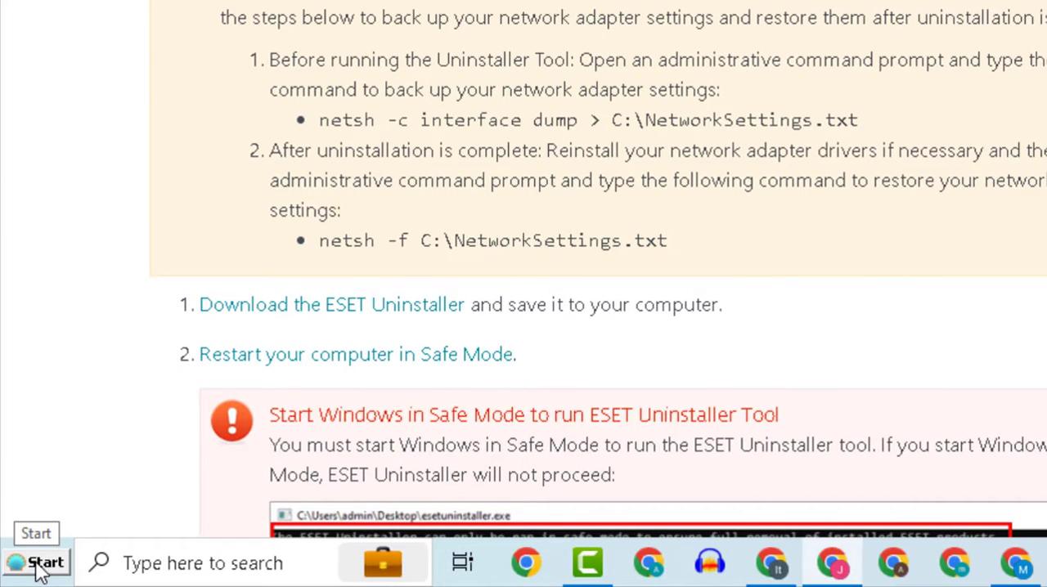
# Step: Shift-restart Windows from the Start menu's power options to reach the recovery environment
pyautogui.click(36, 562)
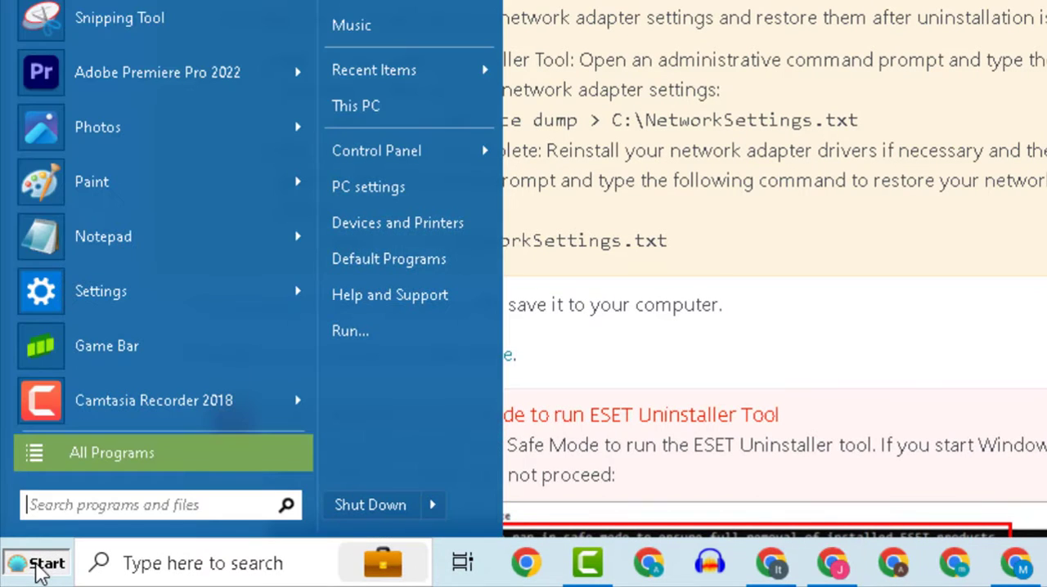
pyautogui.moveTo(370, 505)
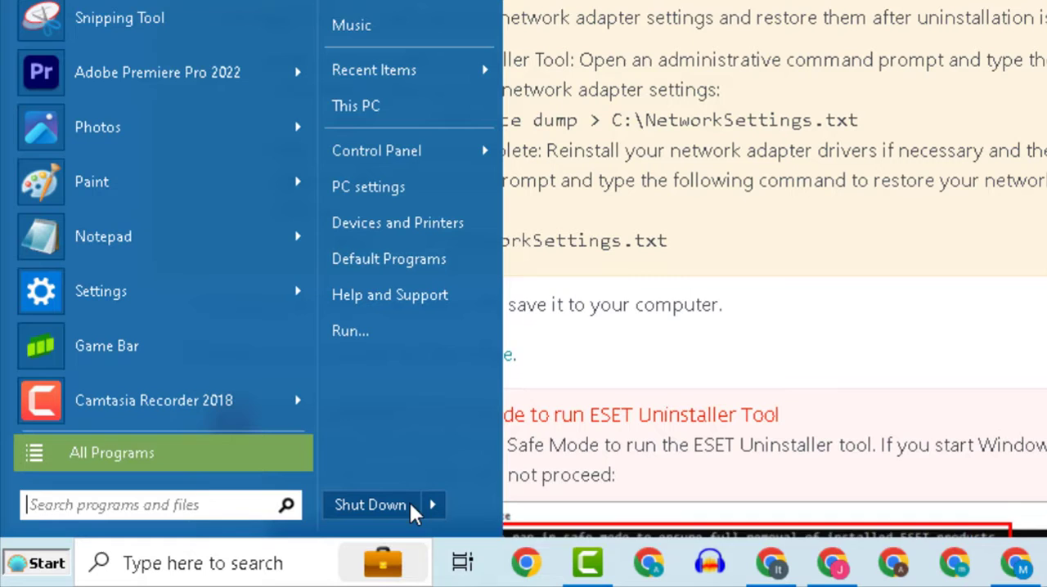
pyautogui.click(433, 505)
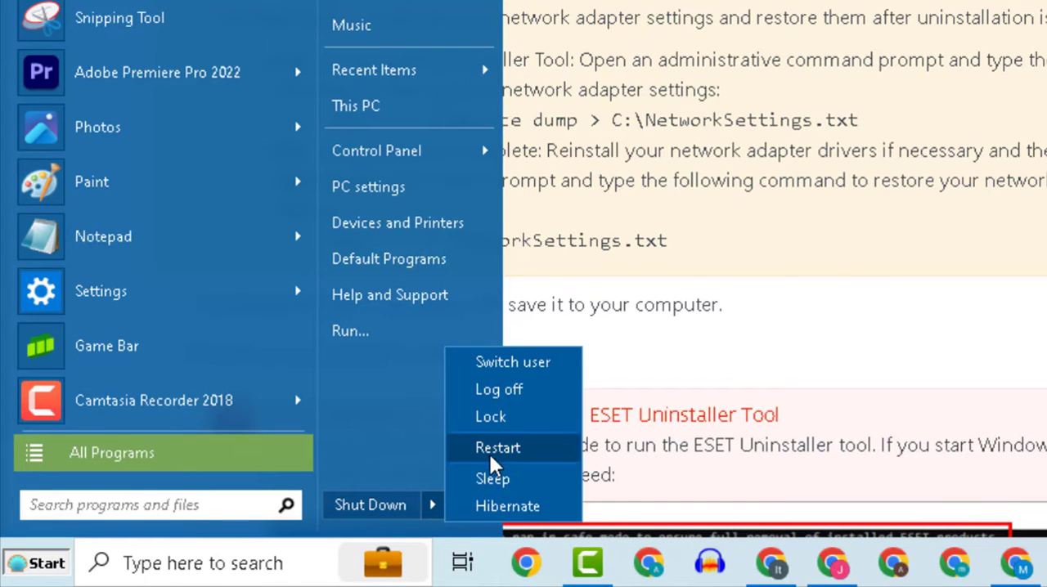
pyautogui.press('shift')
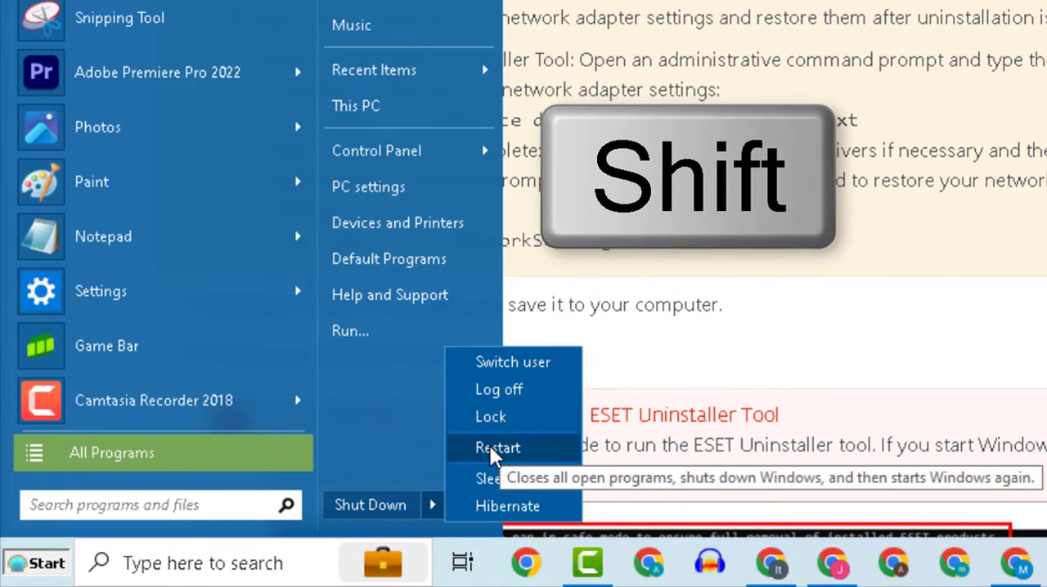
pyautogui.click(497, 447)
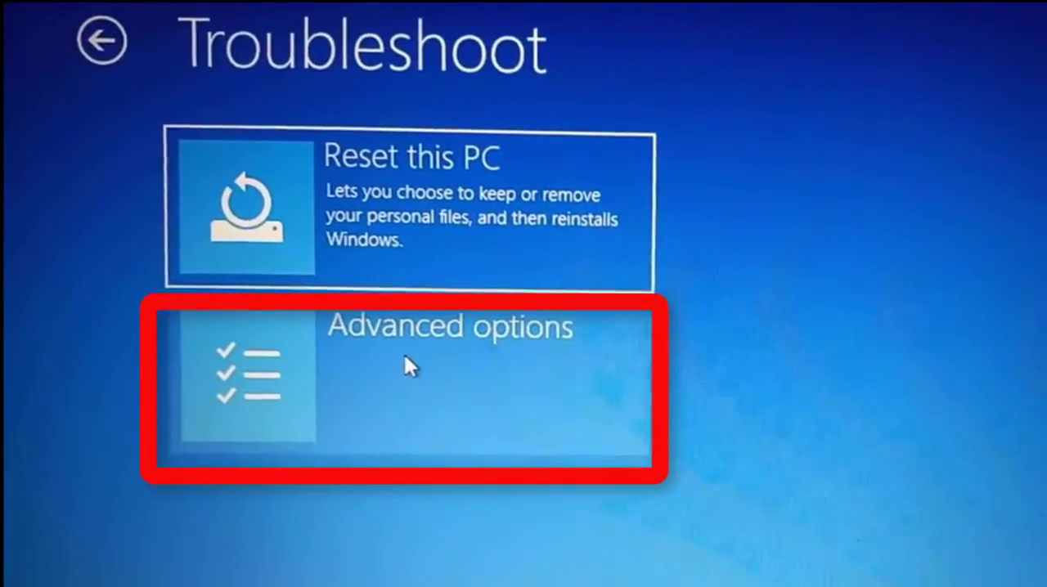
# Step: Go from Troubleshoot to Advanced options and then Startup Settings
pyautogui.click(409, 380)
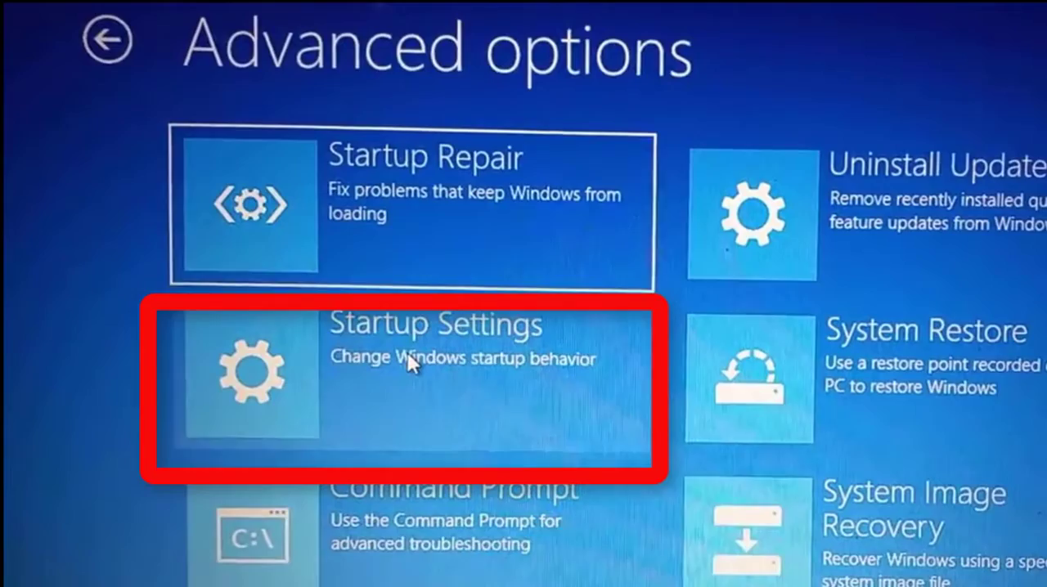
pyautogui.click(413, 377)
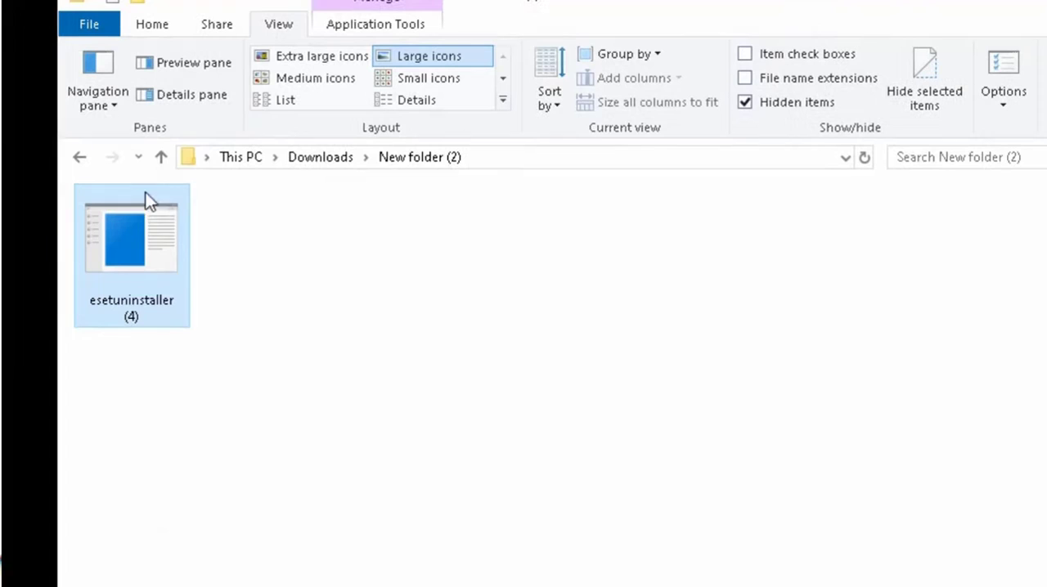
pyautogui.moveTo(151, 303)
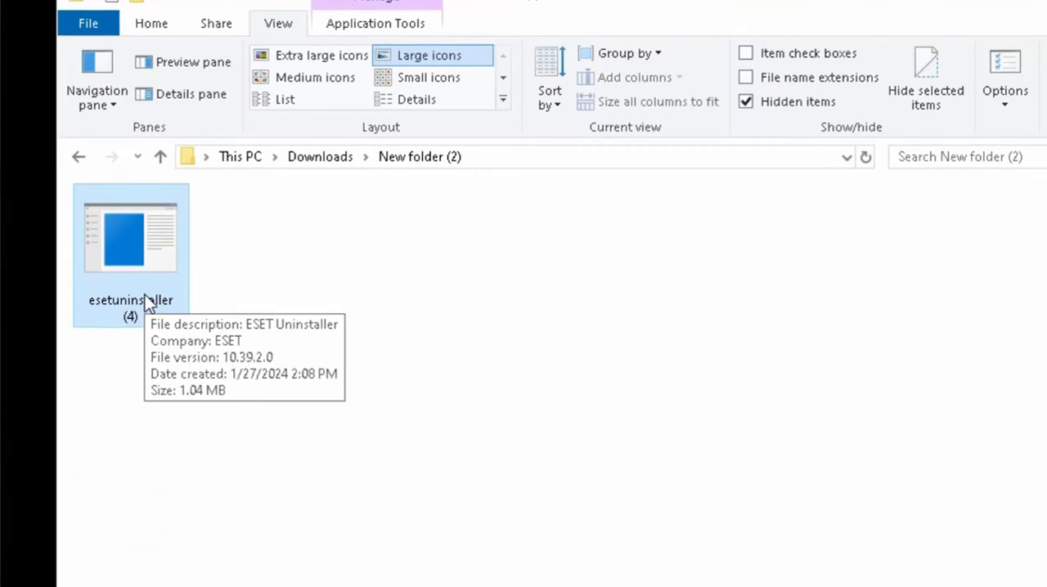
# Step: Run esetuninstaller (4) from Downloads > New folder (2), allowing it past SmartScreen
pyautogui.doubleClick(130, 237)
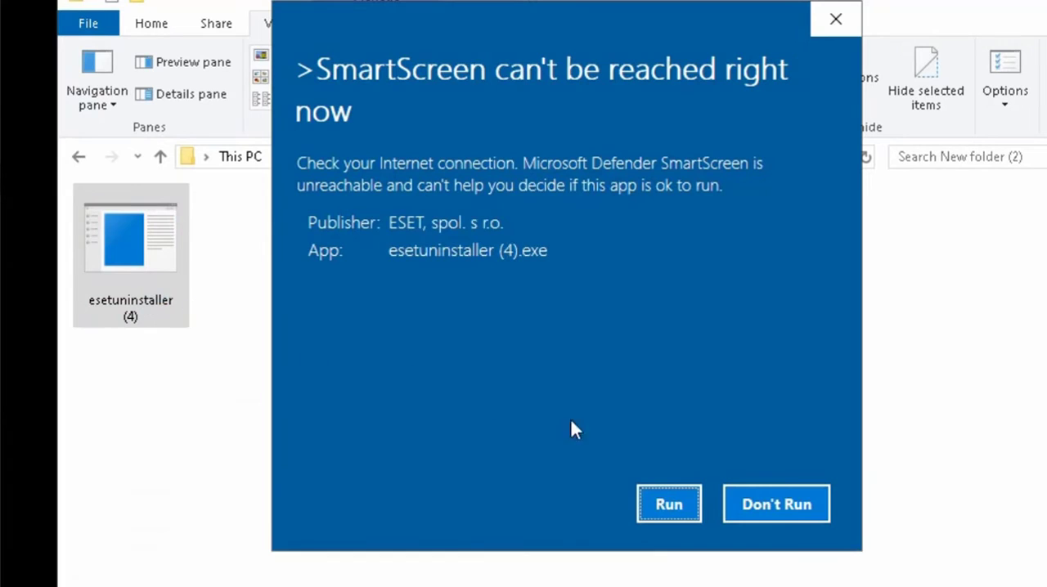
pyautogui.click(669, 504)
pyautogui.write('1')
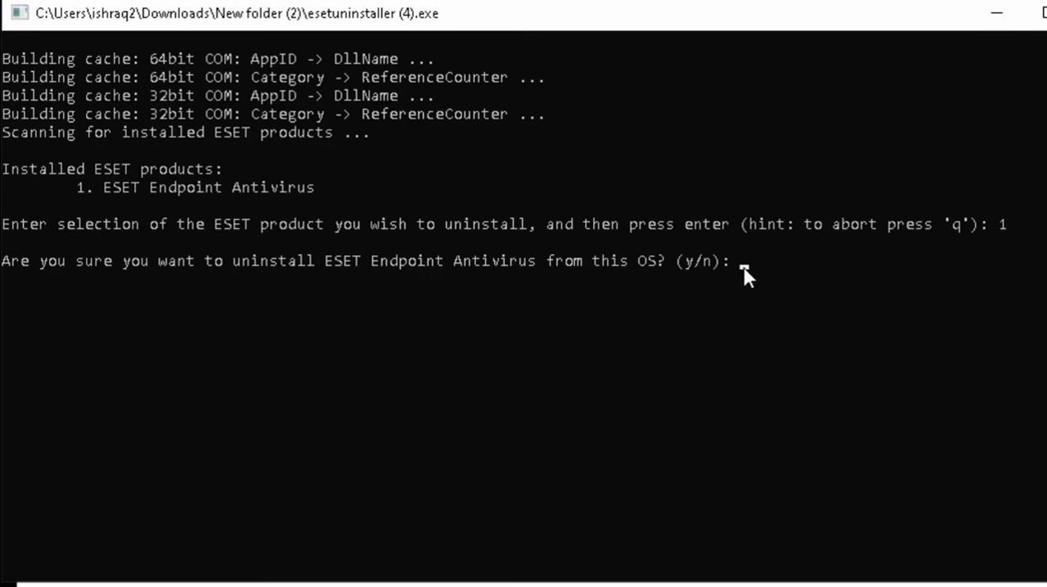
# Step: Answer Y to confirm uninstalling ESET Endpoint Antivirus
pyautogui.write('Y')
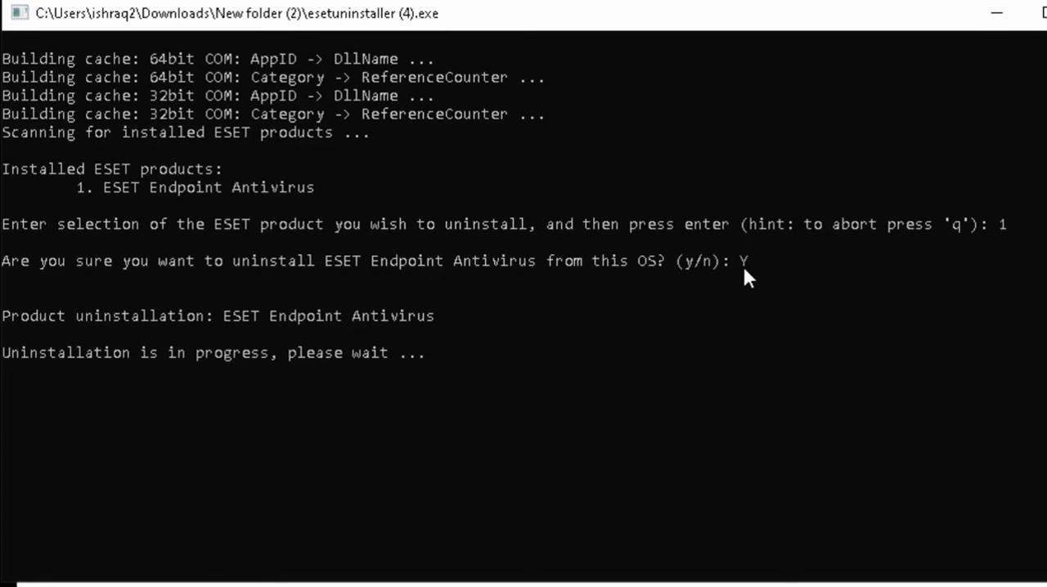